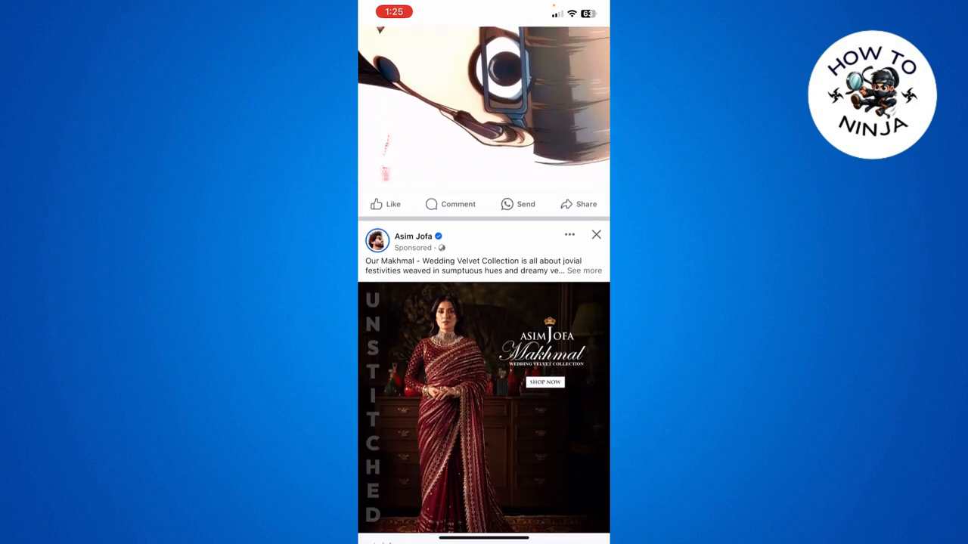
Step: Scroll the home feed back to the top where the post composer and stories show
scroll(down, 3)
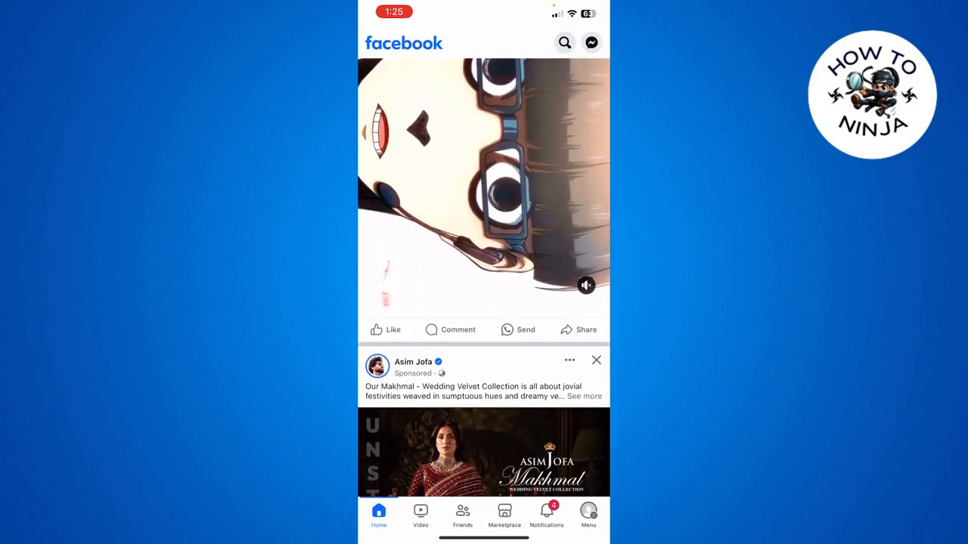
scroll(up, 3)
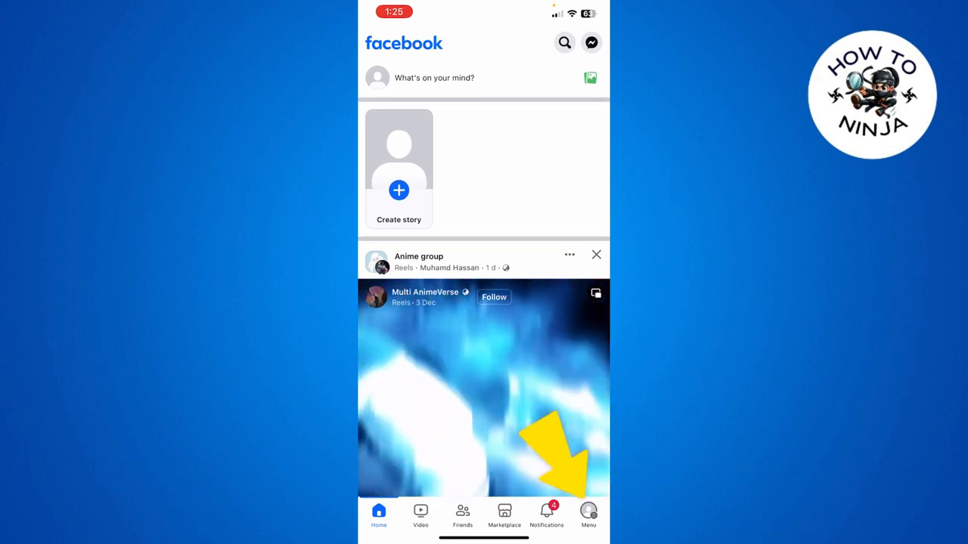
Step: Reach the Accounts Centre via the menu, Settings & privacy, and 'See more in Accounts Centre'
click(589, 517)
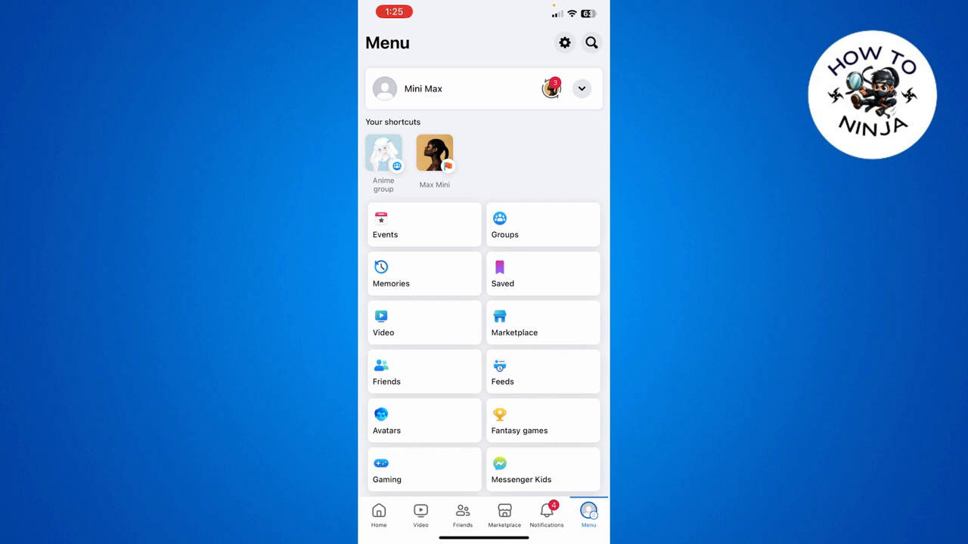
click(564, 43)
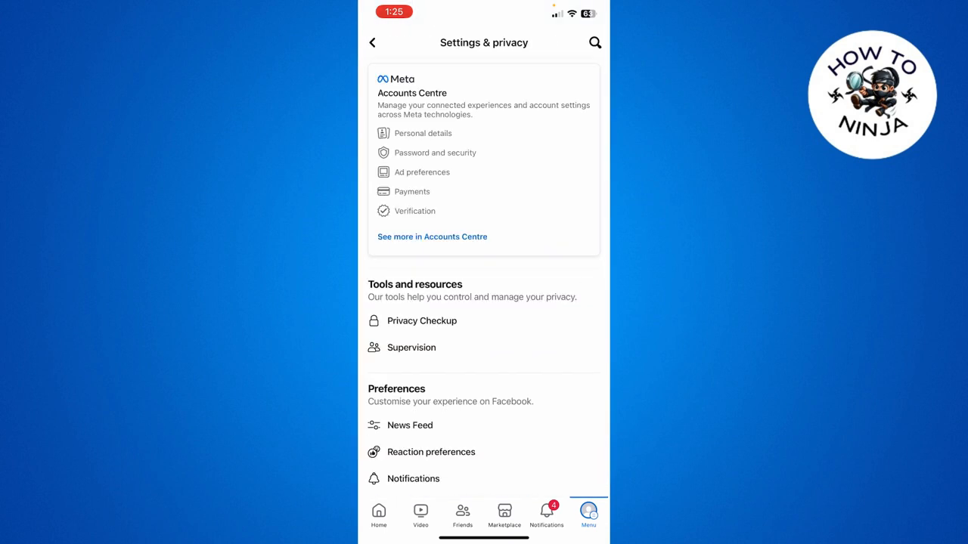
click(432, 236)
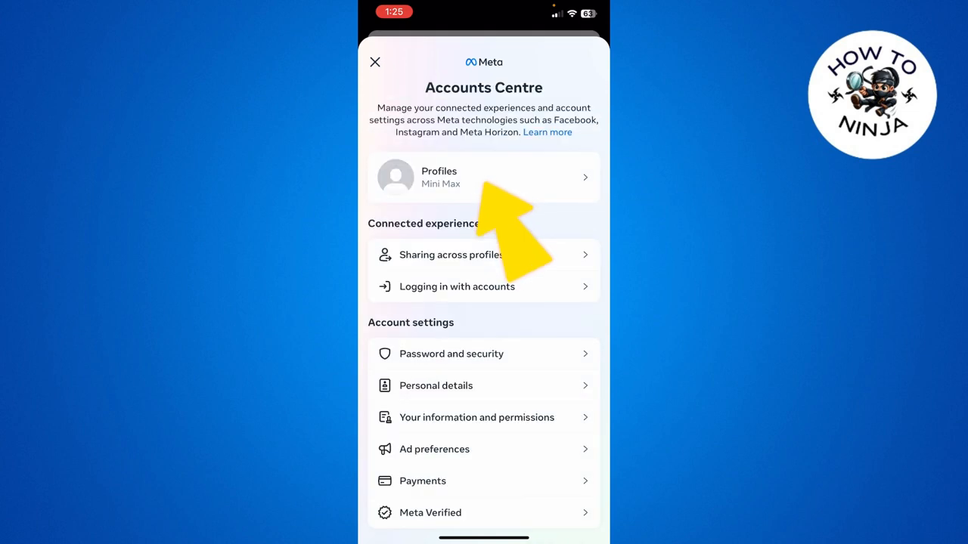
click(484, 178)
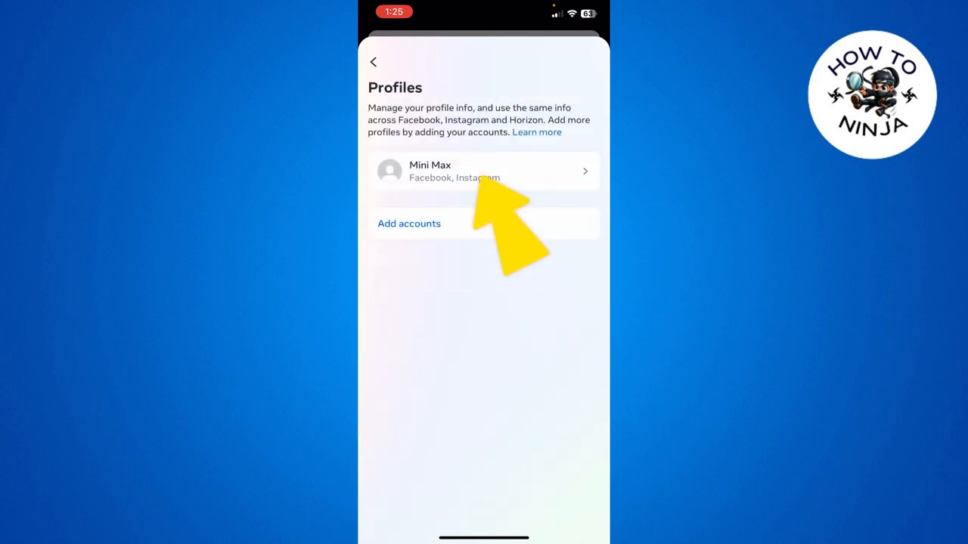
click(484, 171)
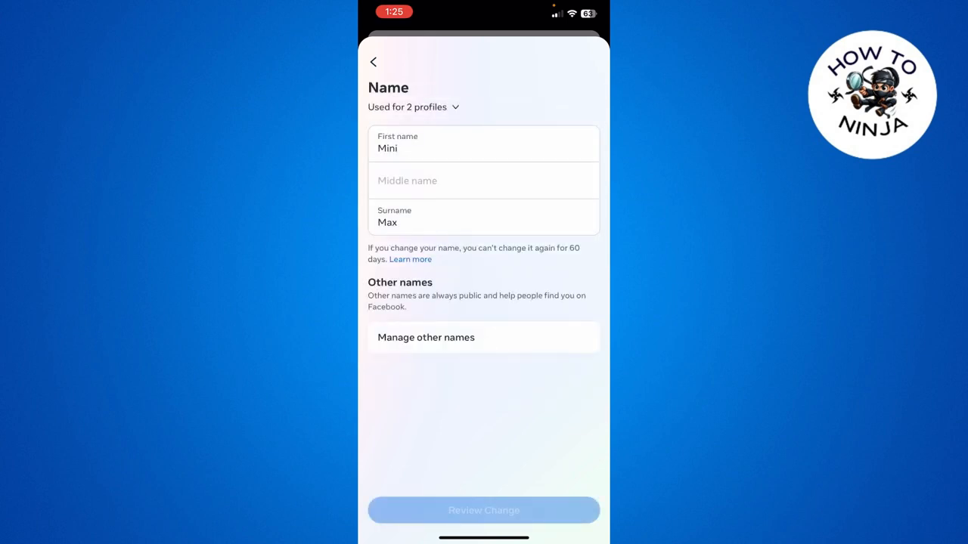
click(372, 62)
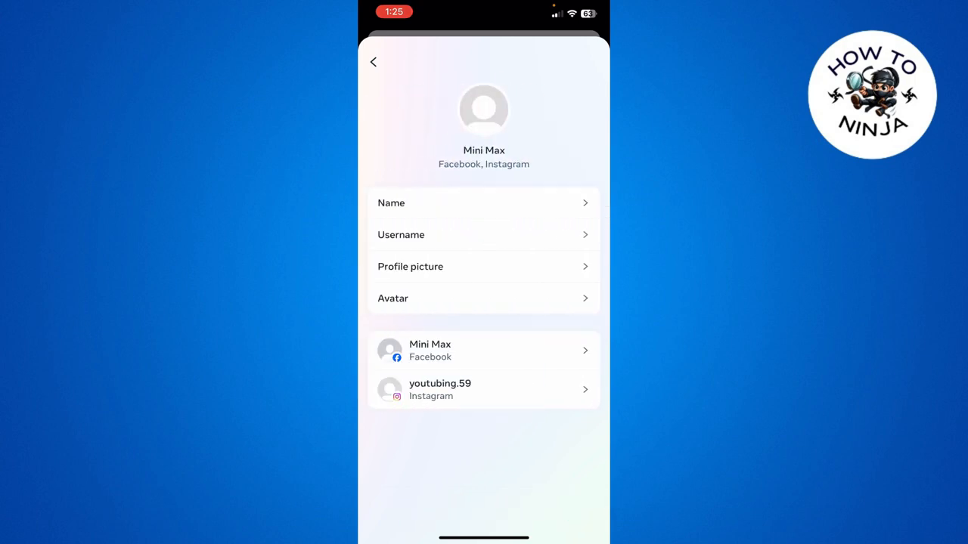
click(371, 62)
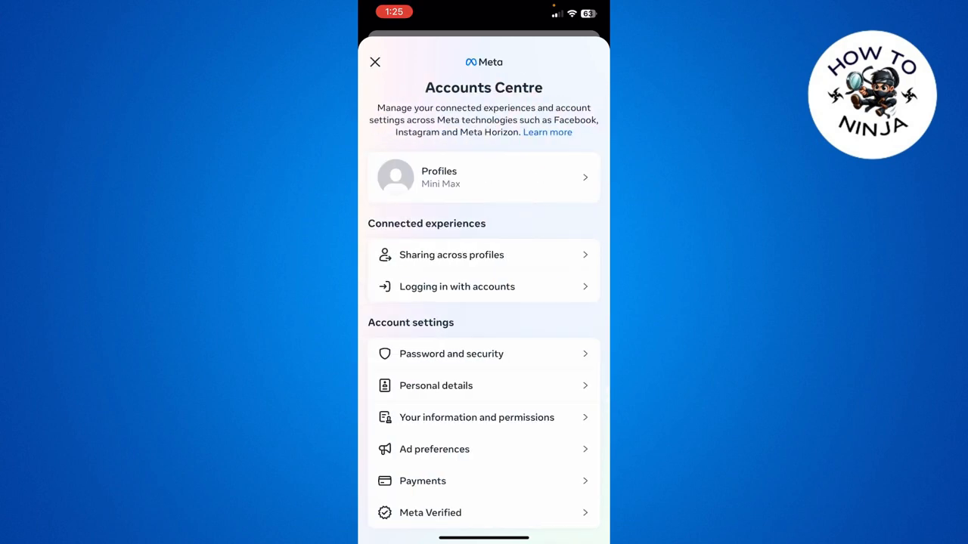
Step: Leave the Accounts Centre and open your own profile's settings list from the ⋯ button
click(375, 62)
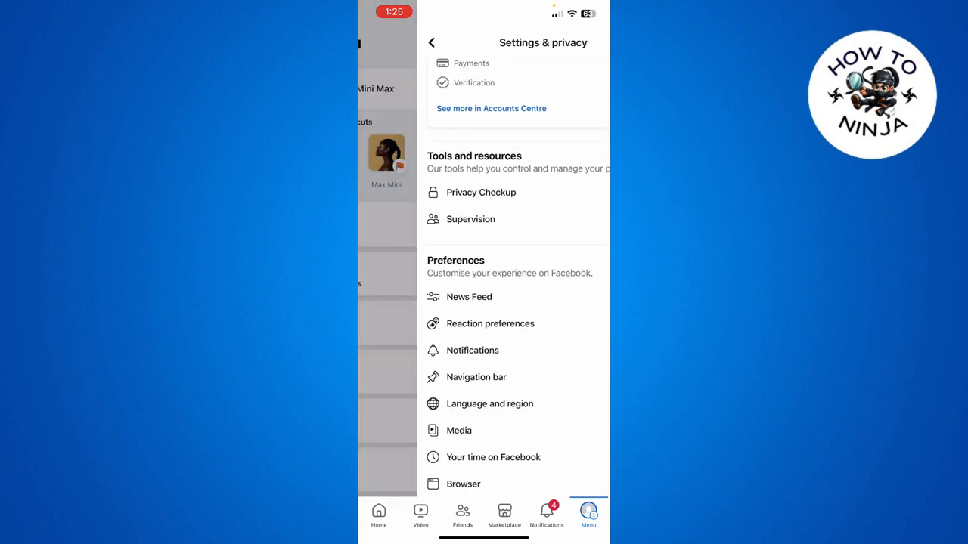
click(433, 42)
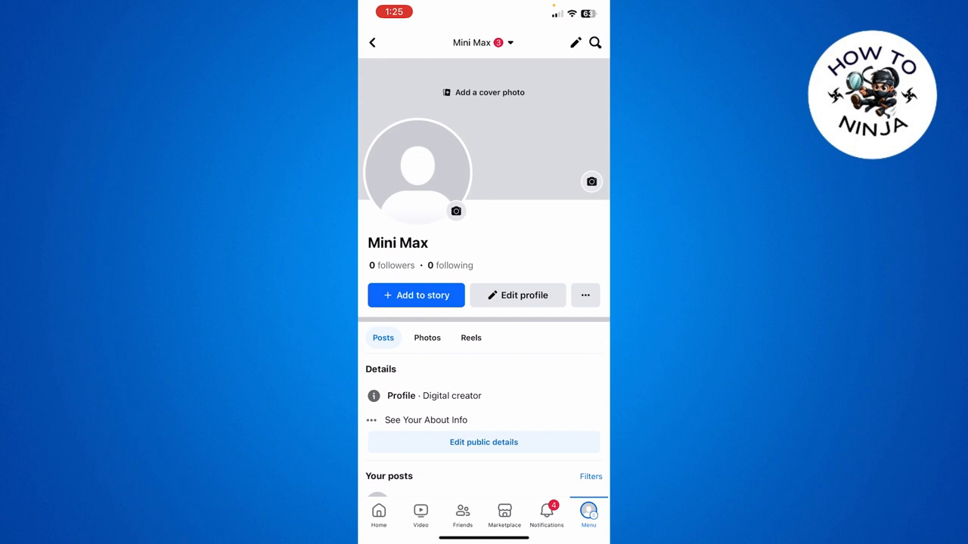
click(584, 295)
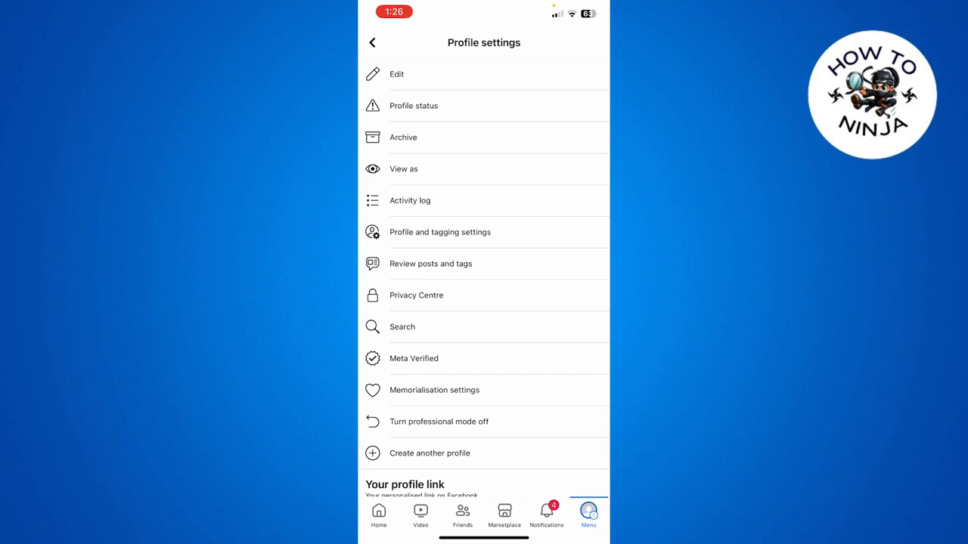
Step: Briefly visit the profile editing page, then return to the profile settings list
click(396, 73)
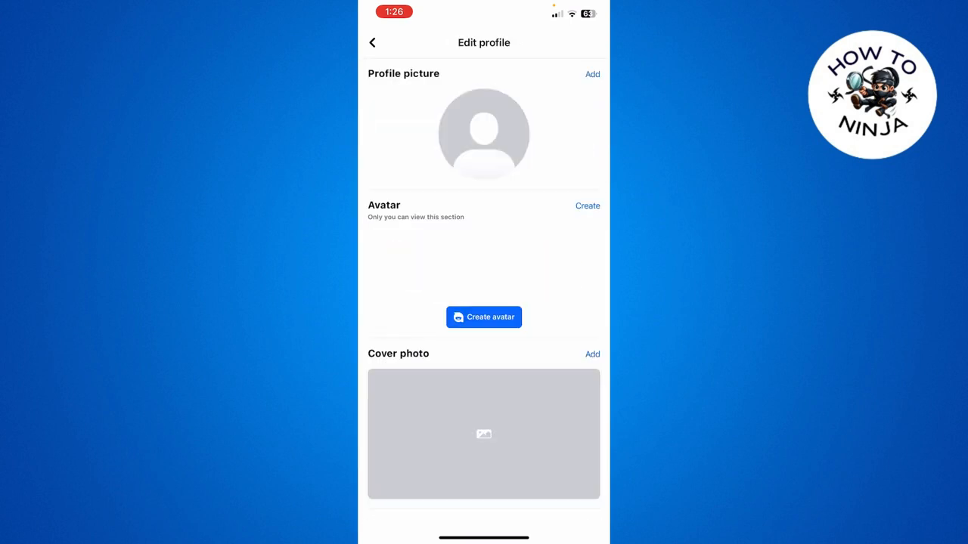
click(372, 42)
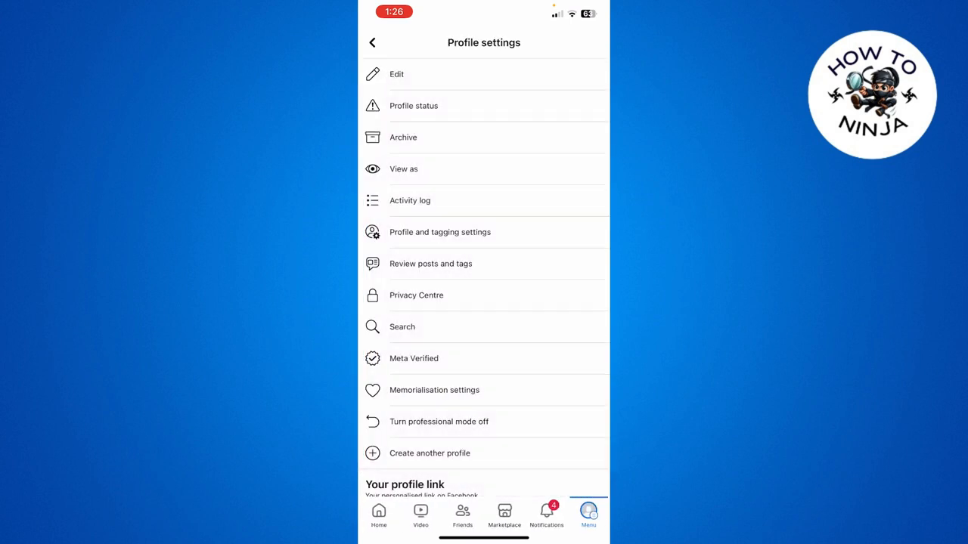